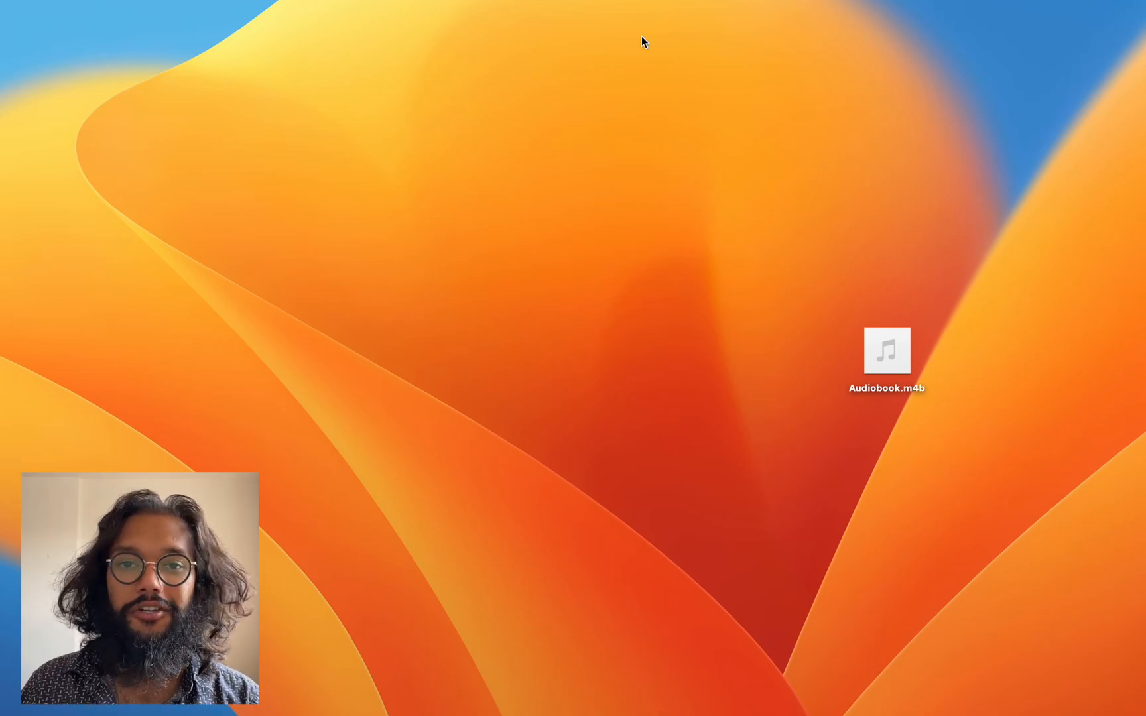
Launch WALTR PRO from Spotlight.
type("wALTR PRO")
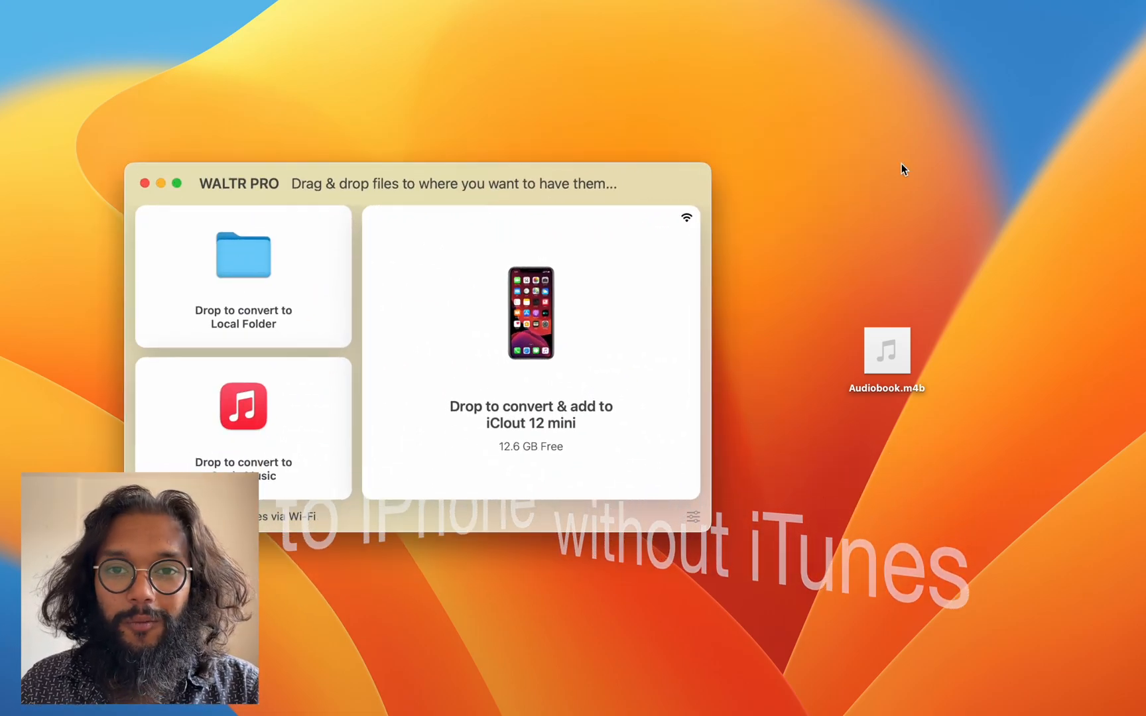
Drop Audiobook.m4b onto the iCloud 12 mini pane and confirm it landed in Books.
left_click(886, 352)
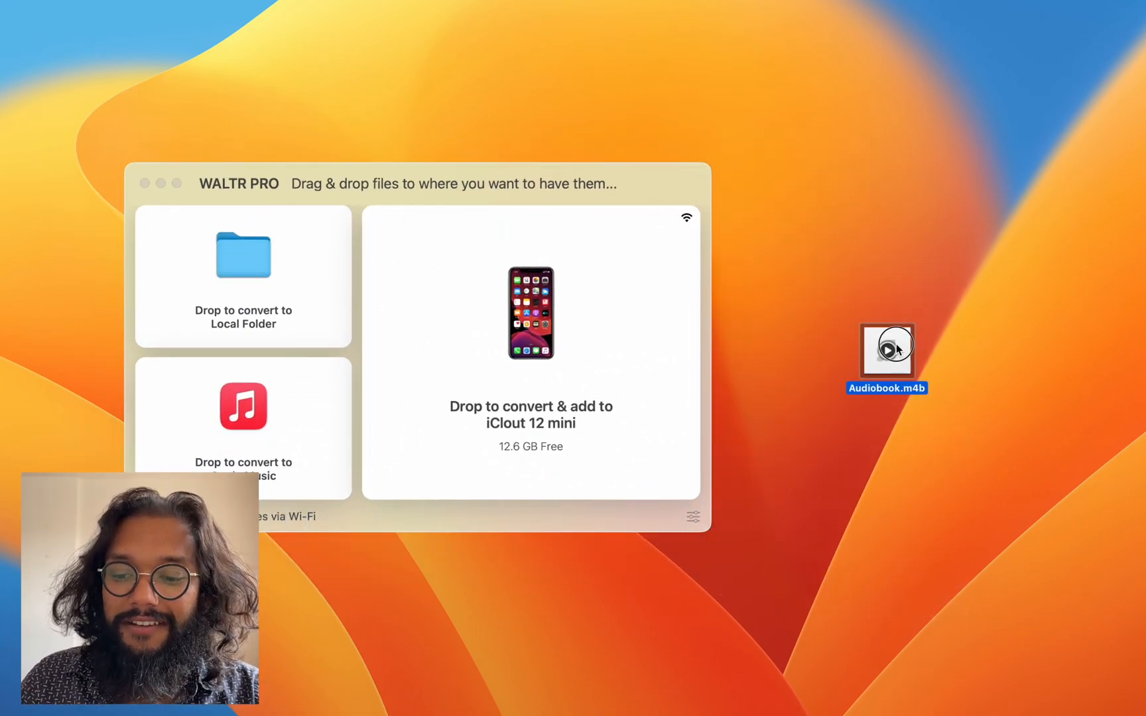
left_click_drag(887, 353, 530, 314)
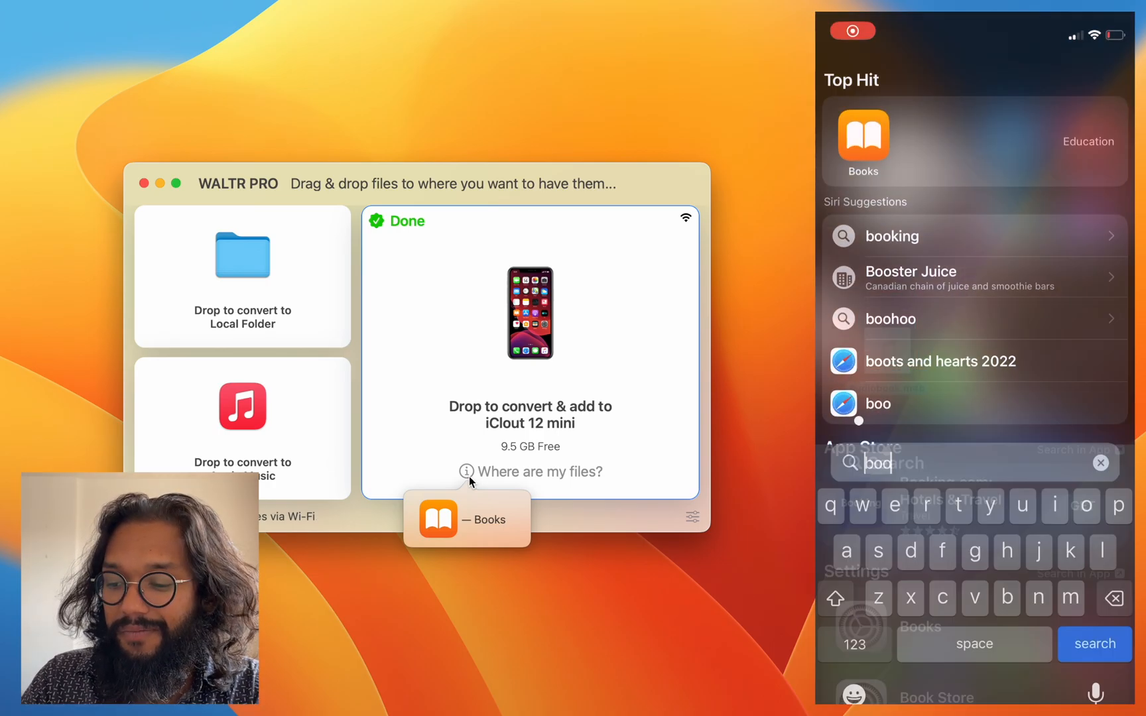
left_click(862, 138)
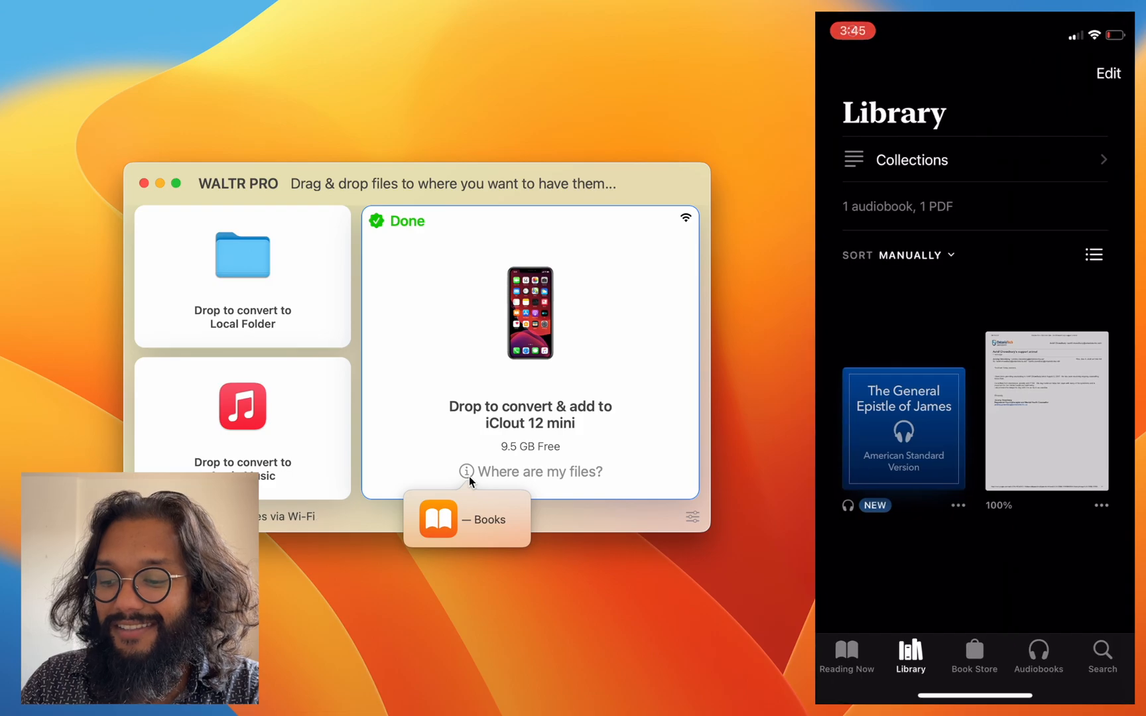
left_click(903, 429)
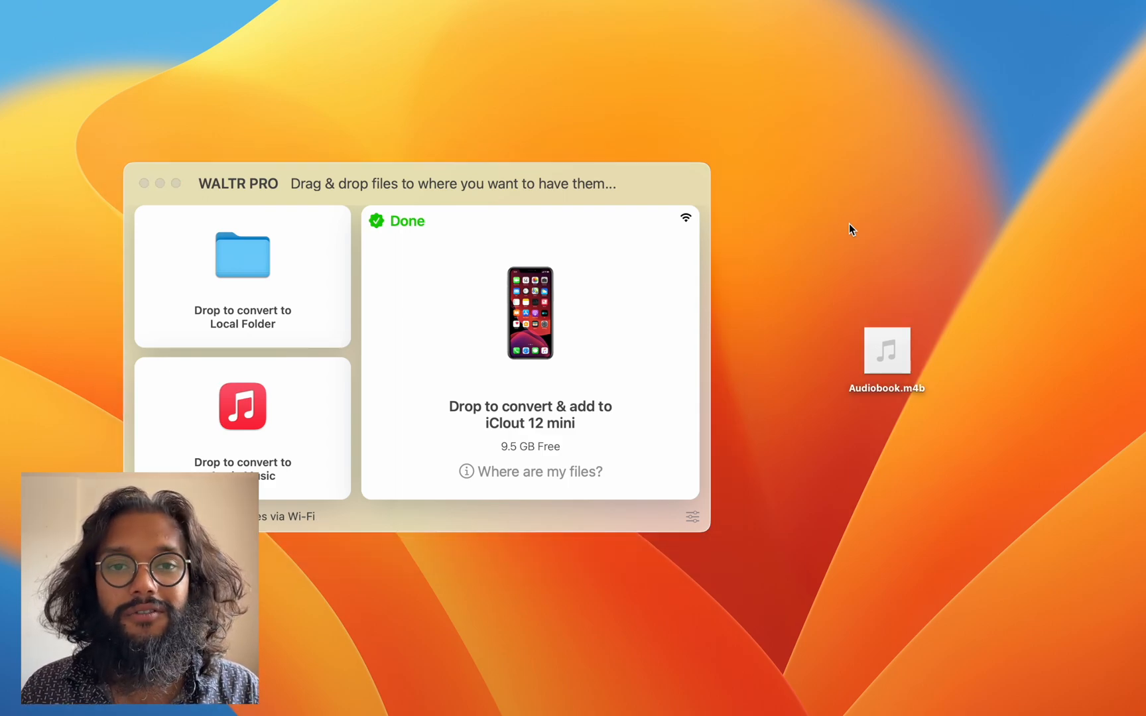
right_click(887, 352)
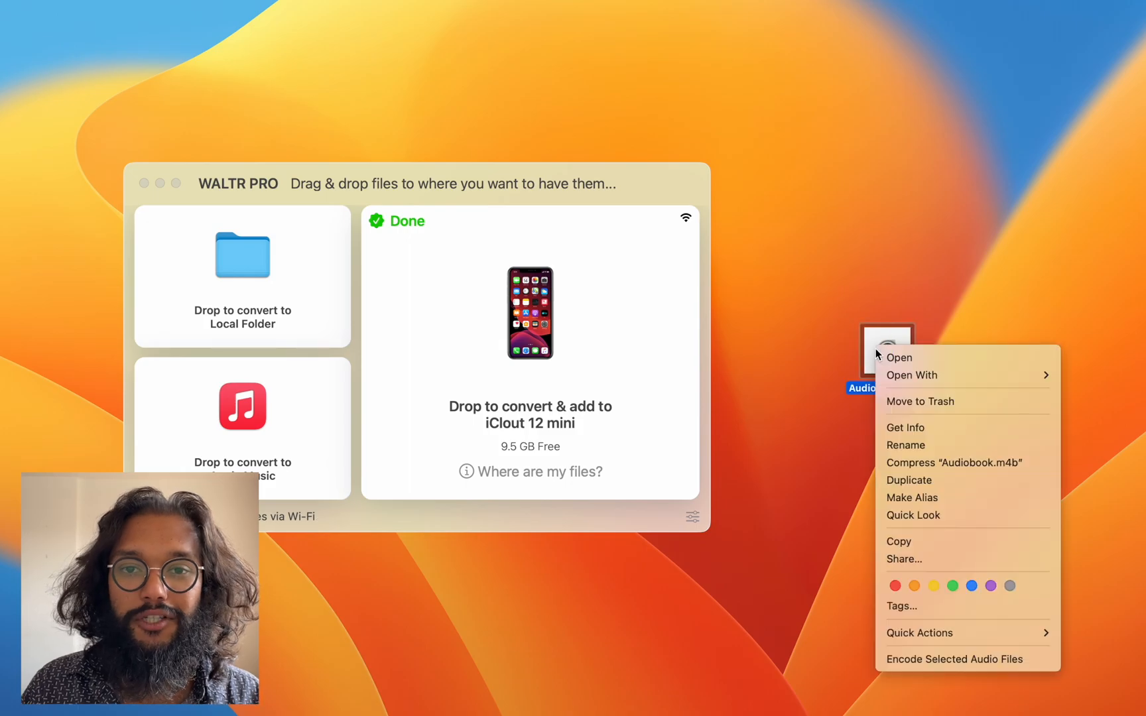
mouse_move(922, 567)
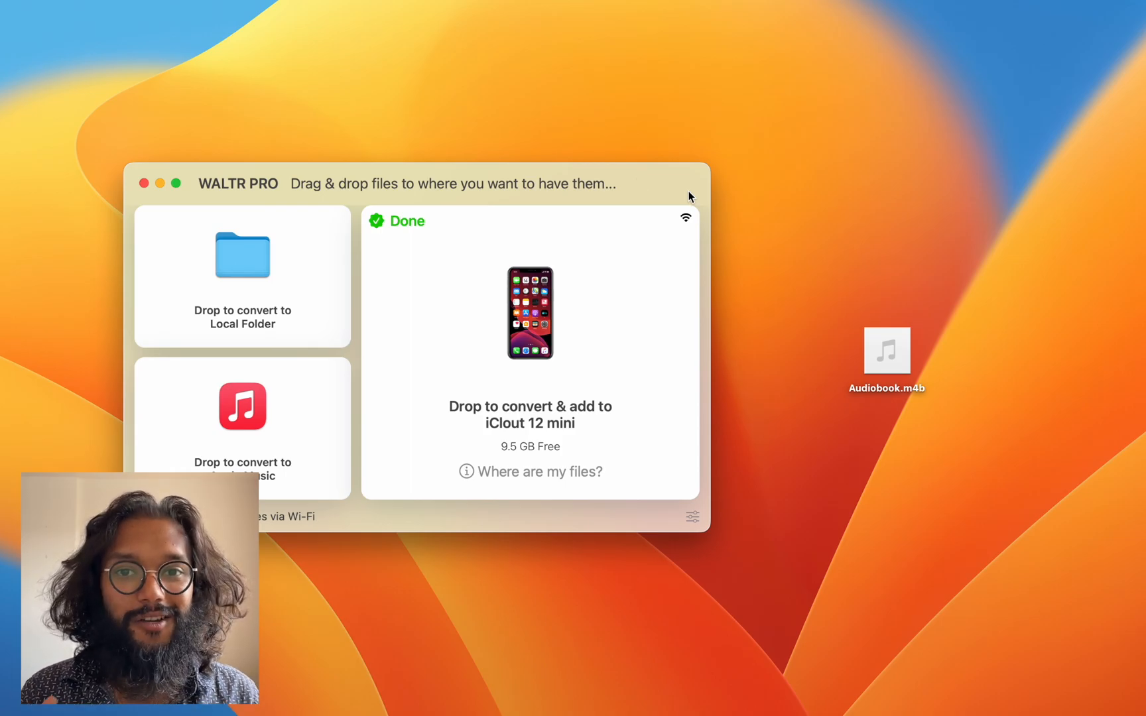
Re-send Audiobook.m4b, review the title 'The General Epistle of James', and cancel.
left_click_drag(887, 351, 526, 307)
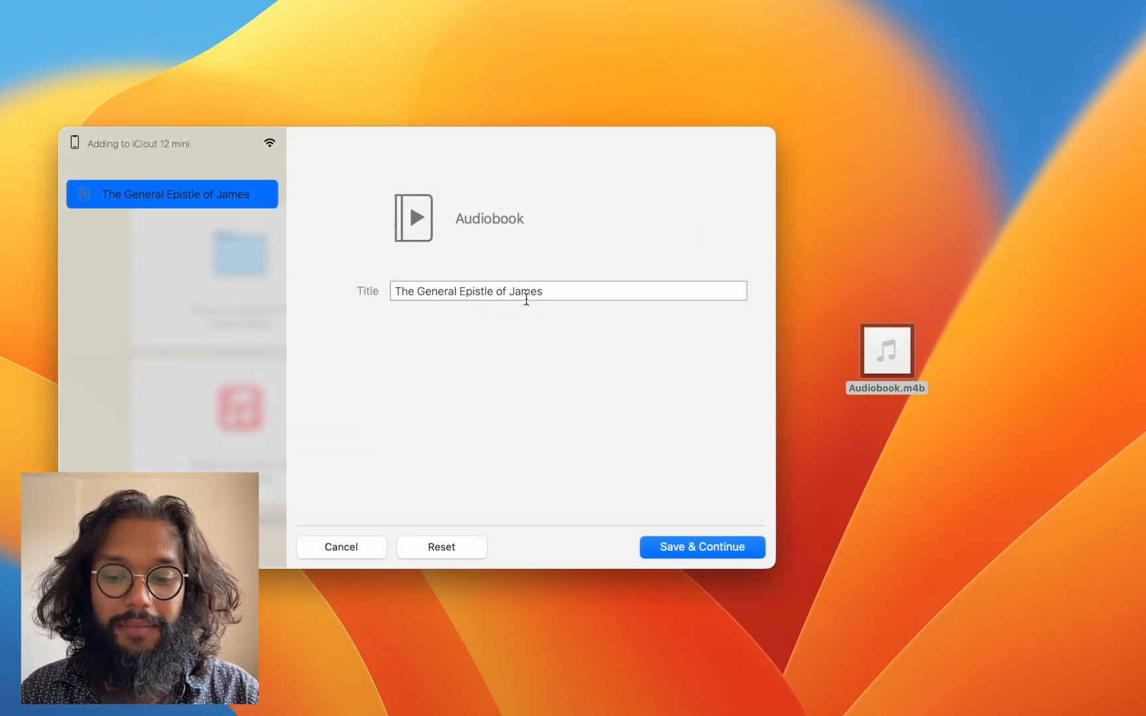
mouse_move(532, 295)
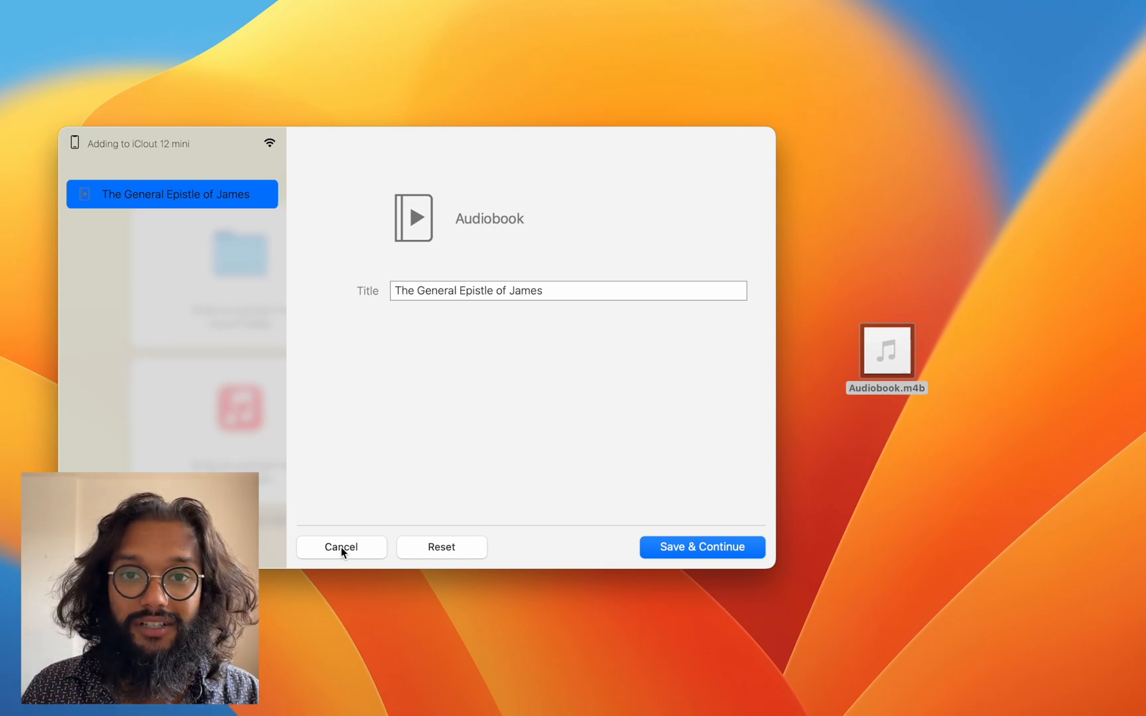
left_click(341, 546)
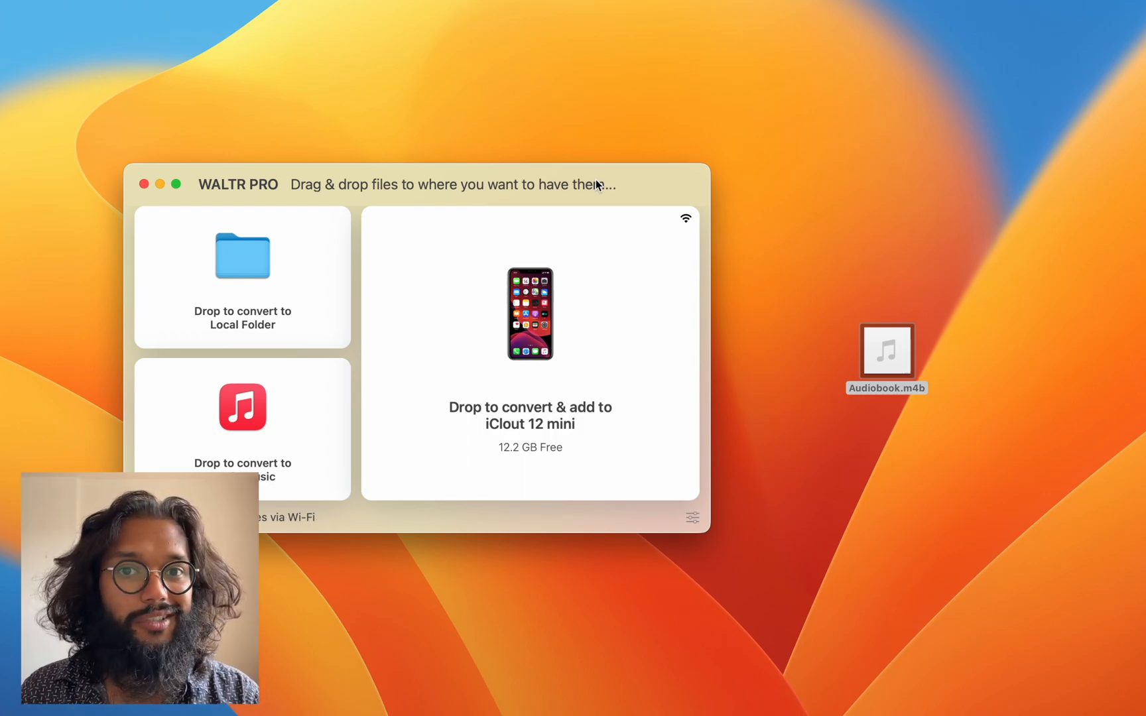
Move the WALTR PRO window further right on the screen.
left_click_drag(453, 184, 544, 189)
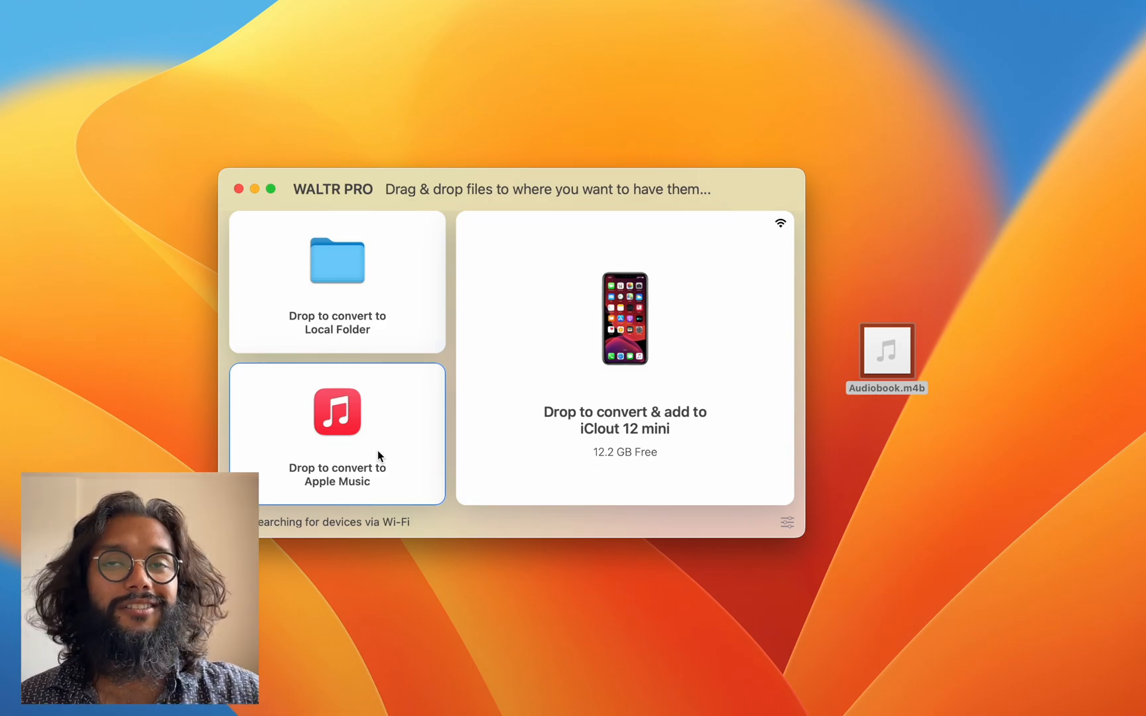
mouse_move(459, 204)
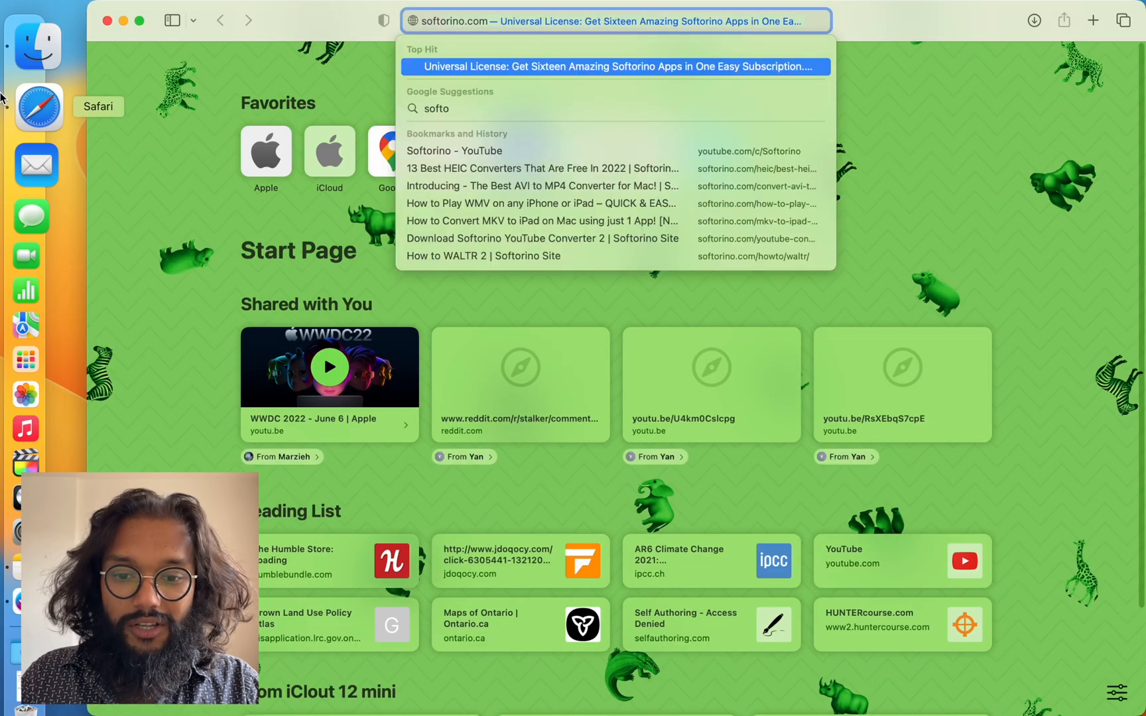
Open the Softorino home page, pick WALTR PRO from PRODUCTS, and scroll its page.
left_click(616, 66)
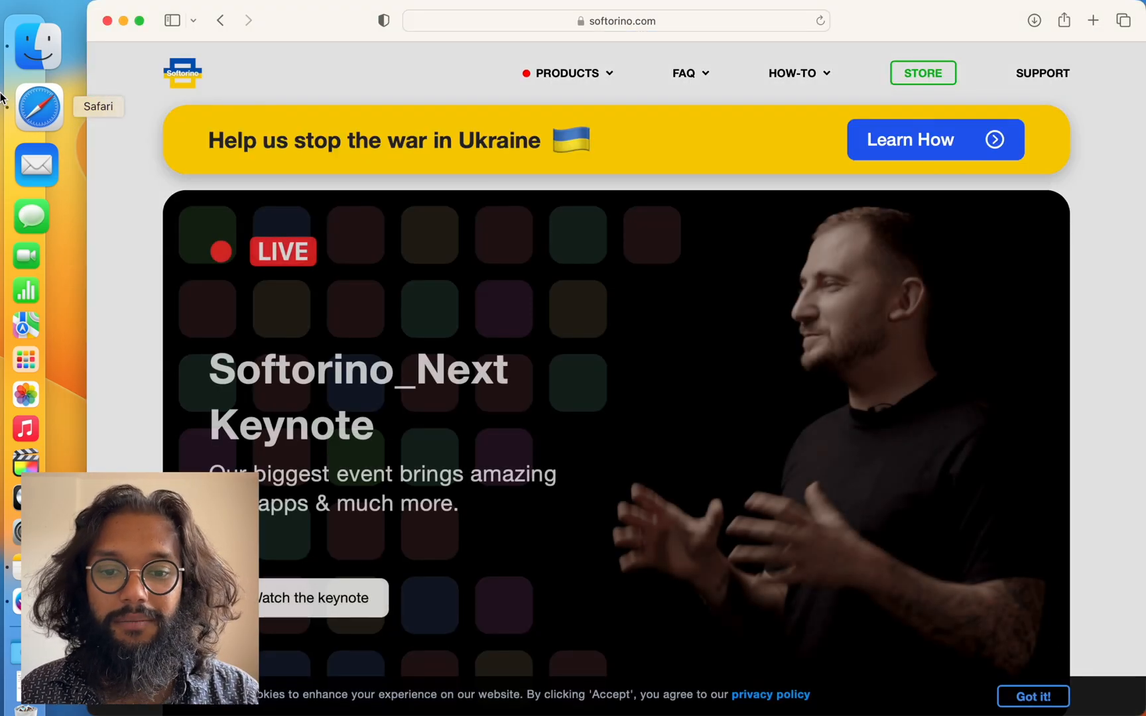
left_click(564, 73)
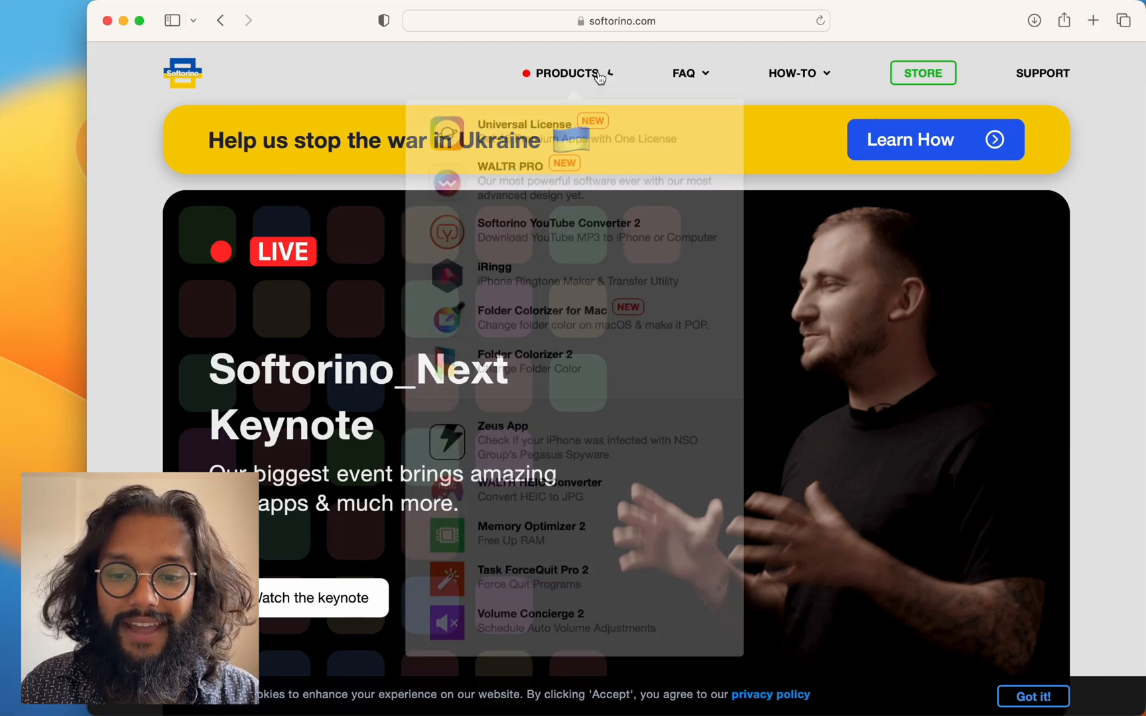
left_click(568, 73)
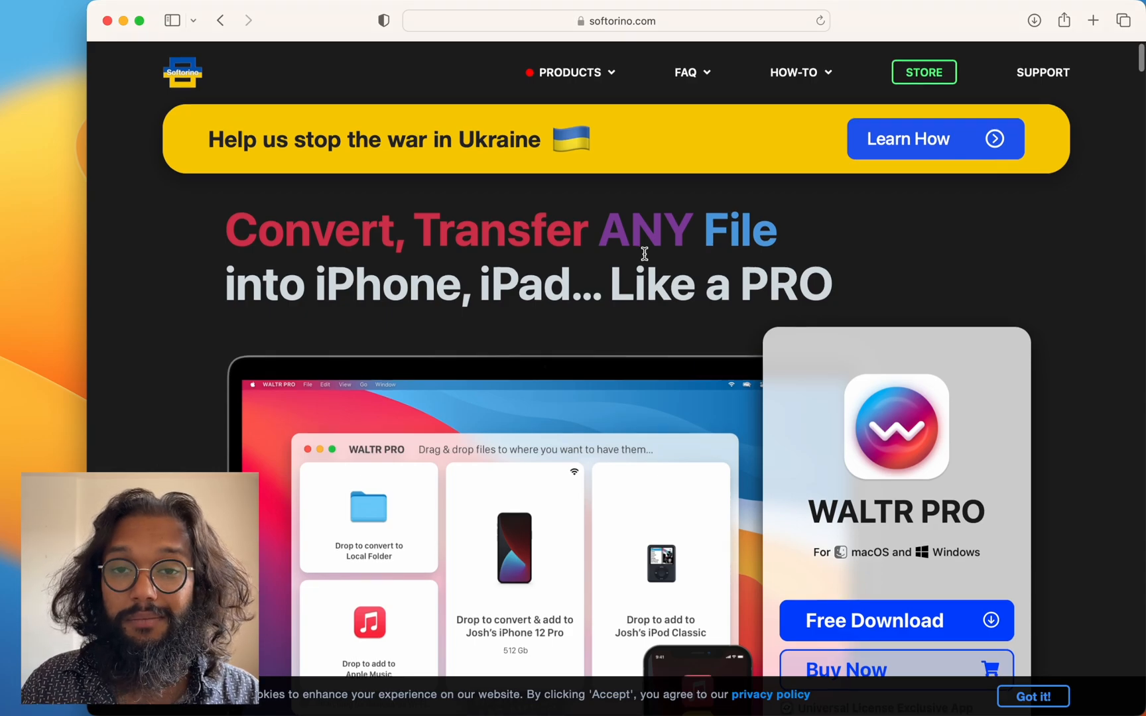
scroll("down", 3)
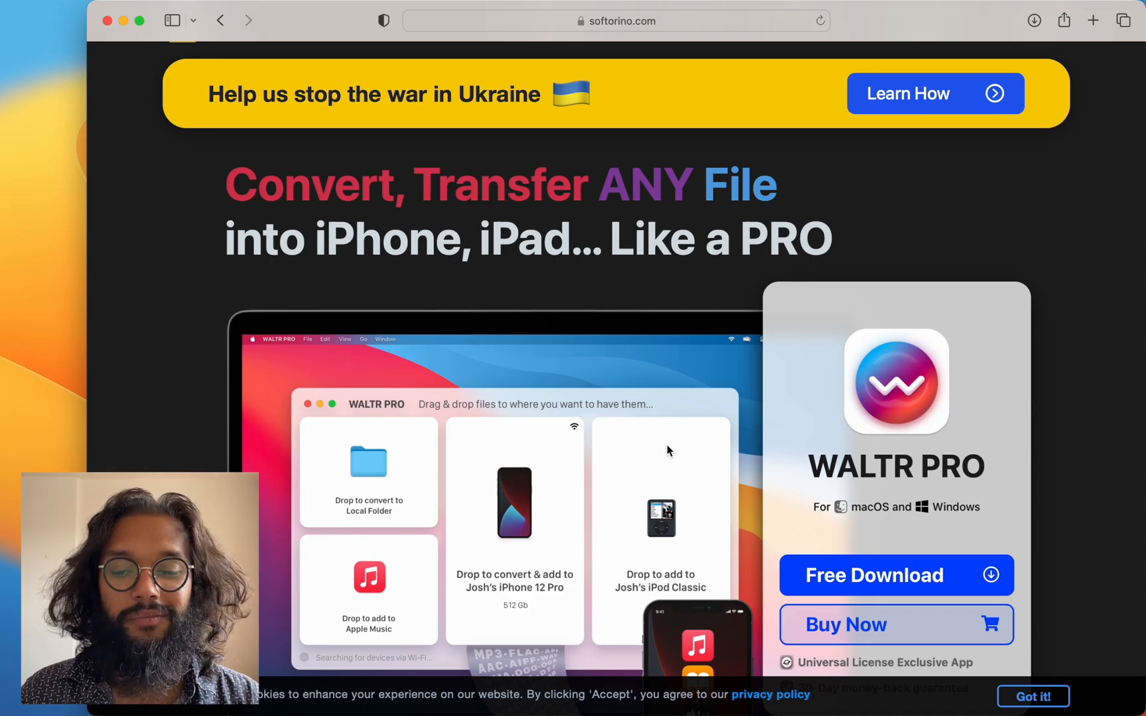
mouse_move(685, 403)
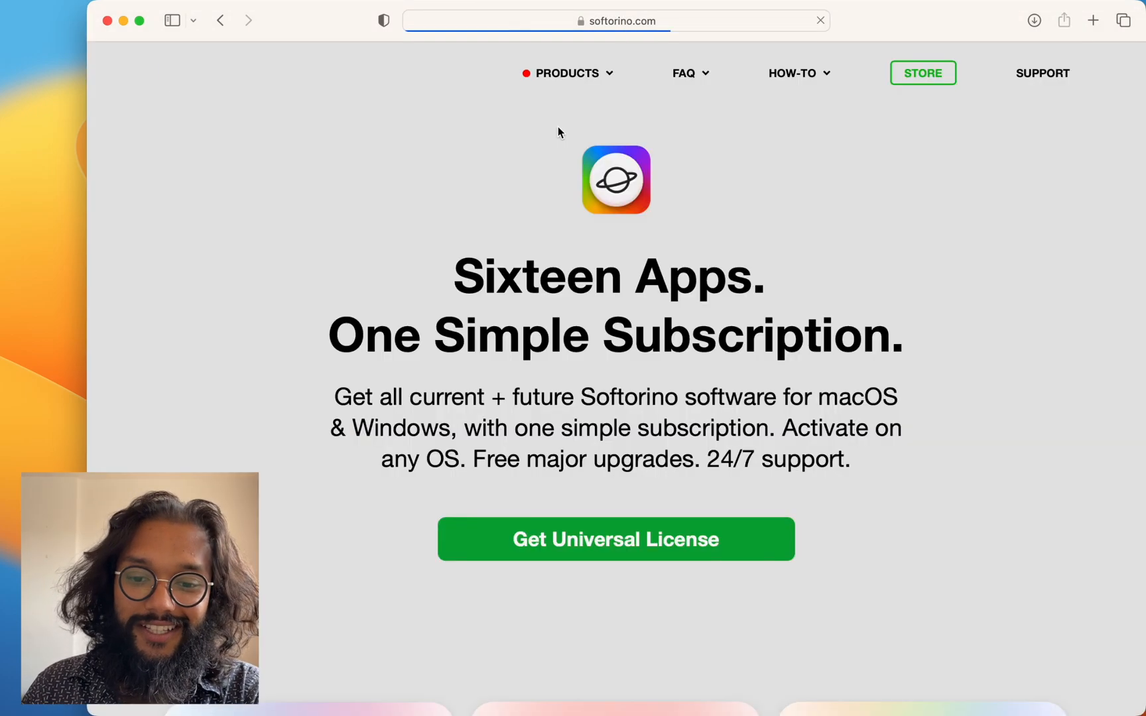
scroll("down", 3)
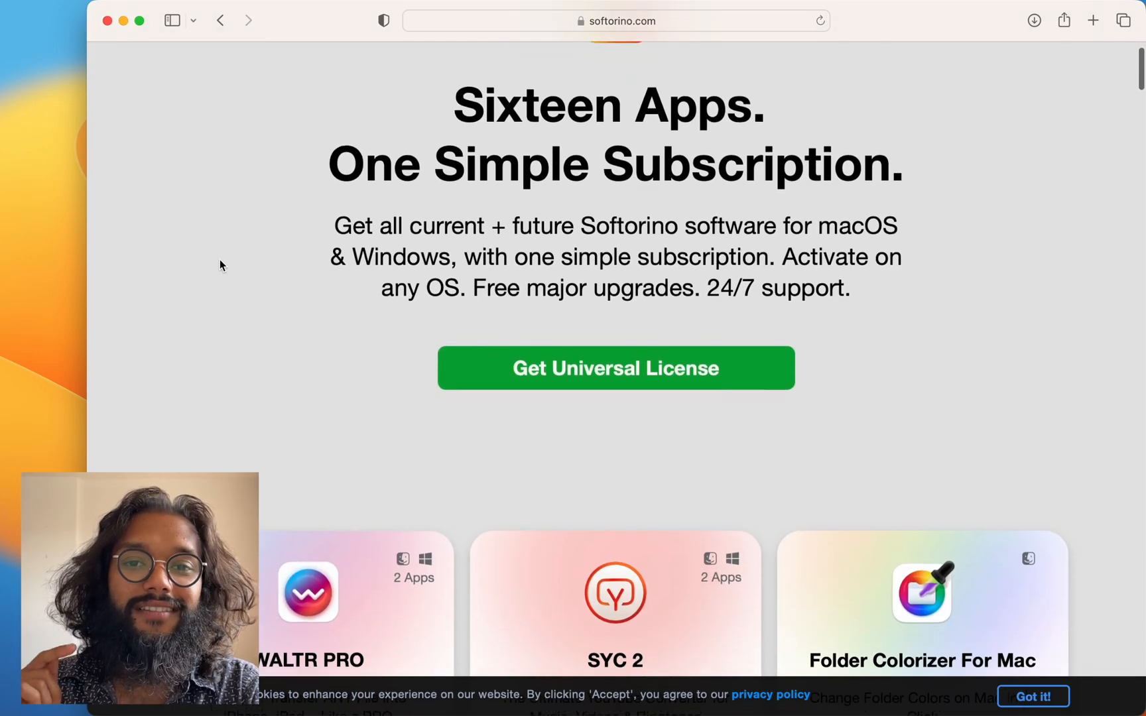
scroll("down", 3)
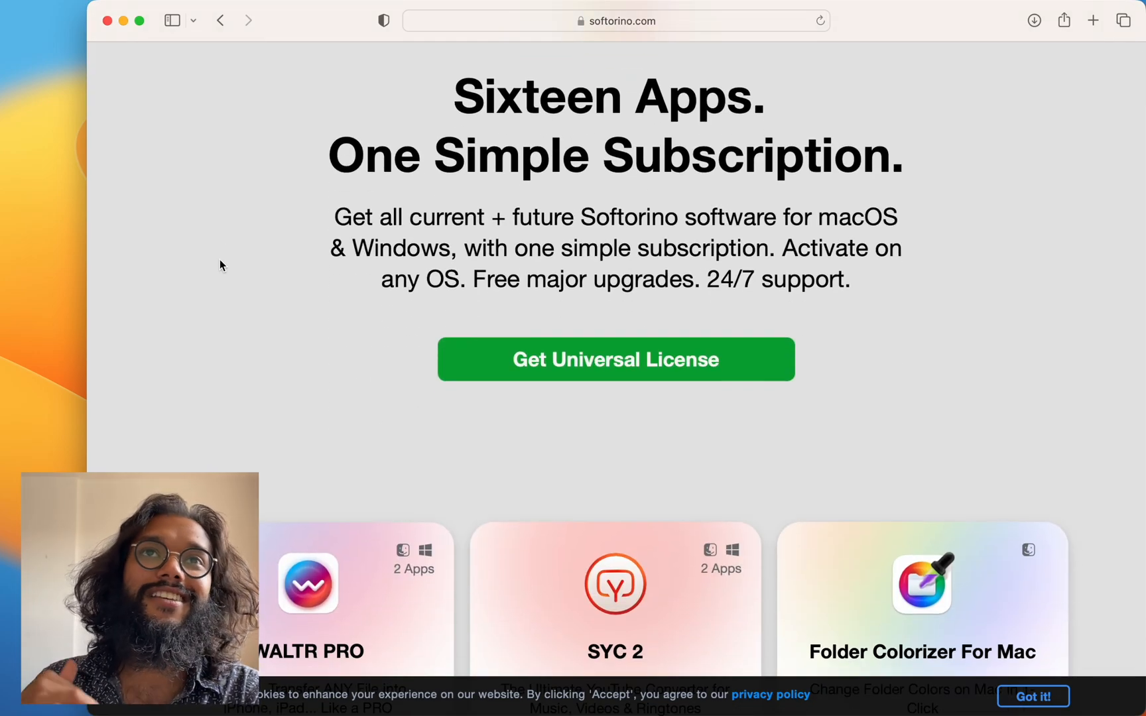
scroll("down", 3)
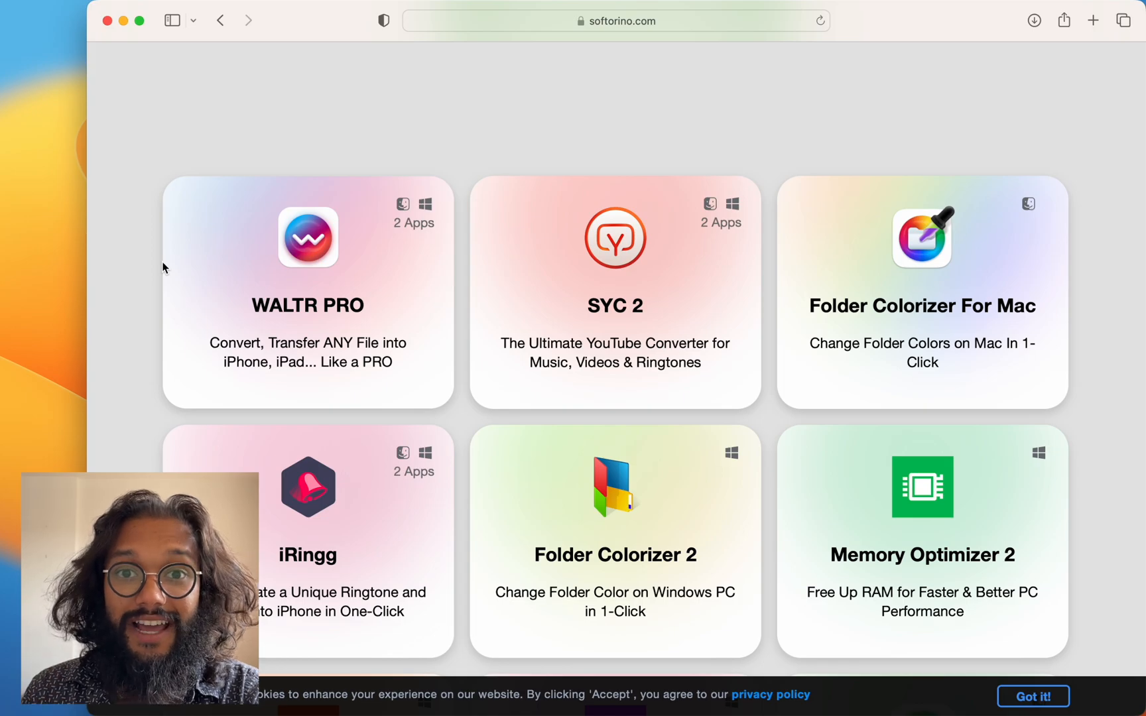
scroll("down", 3)
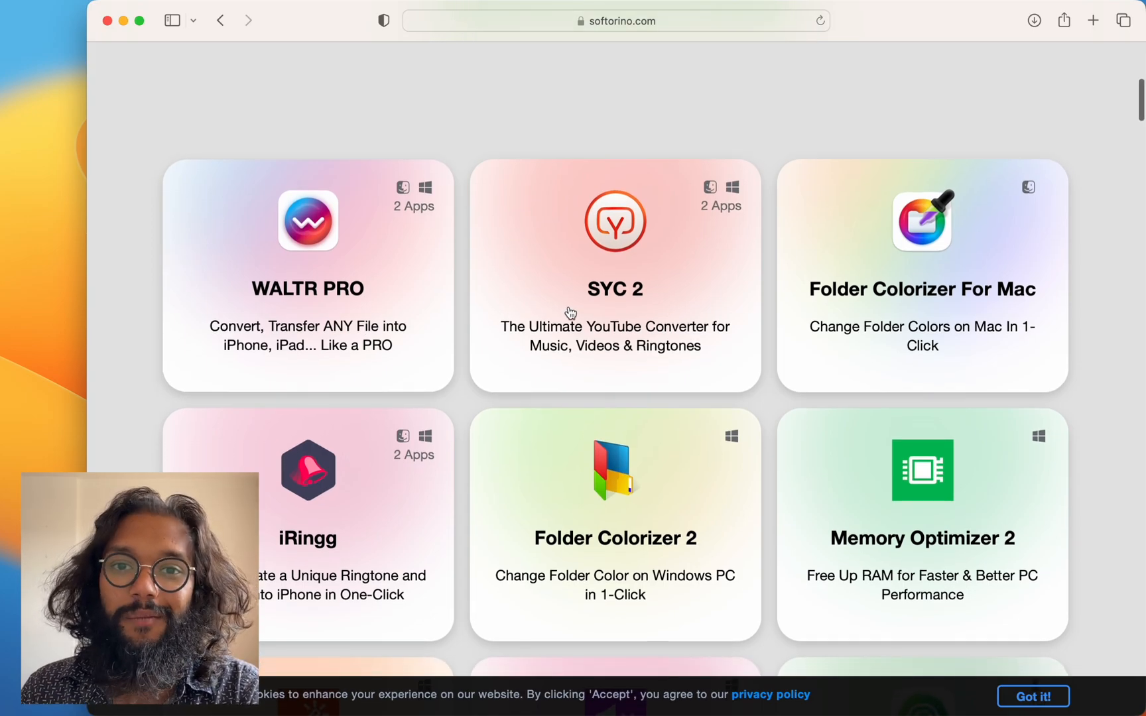
mouse_move(599, 309)
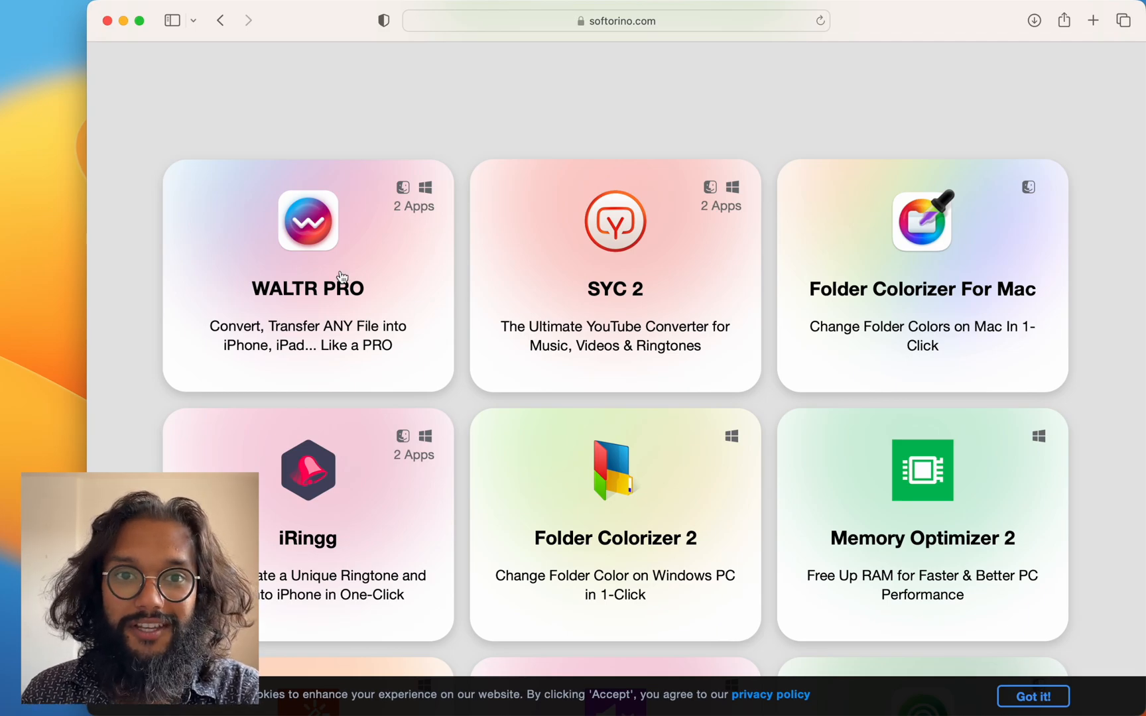
mouse_move(619, 316)
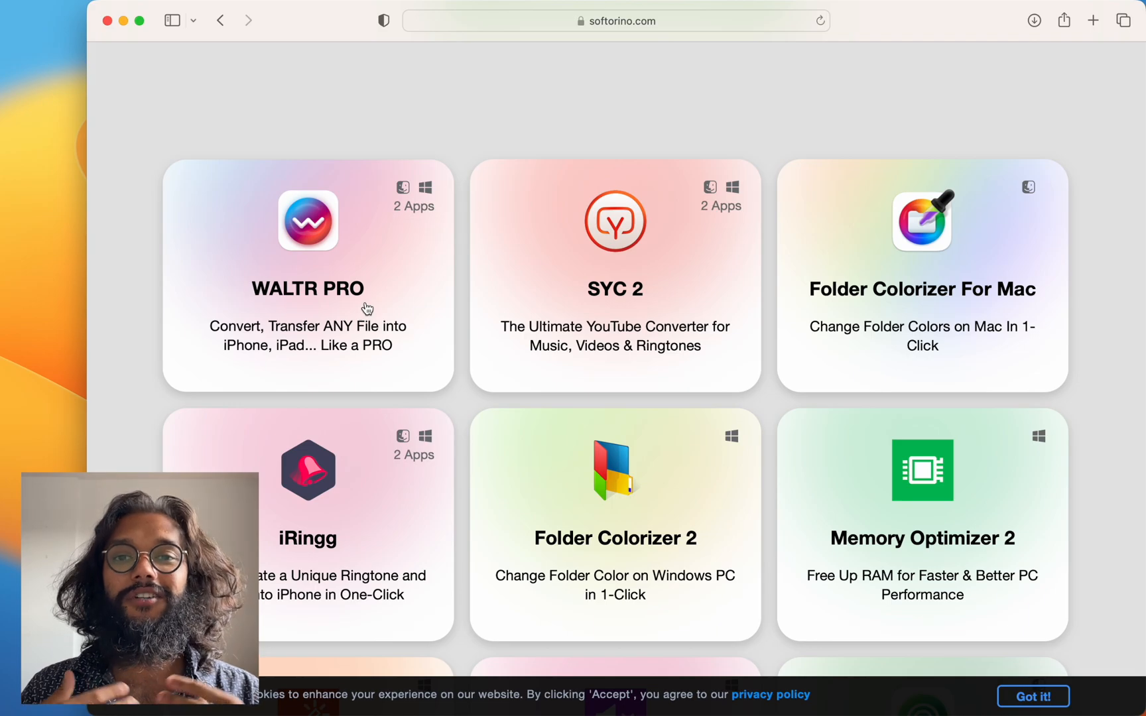
scroll("down", 3)
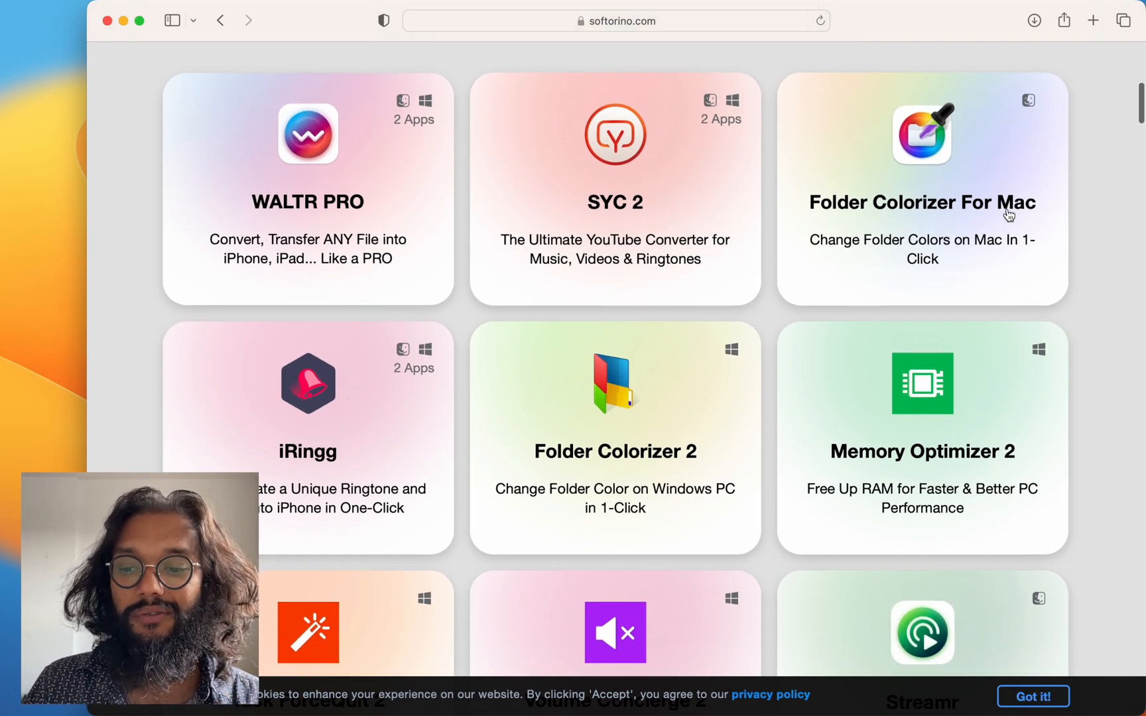
scroll("down", 3)
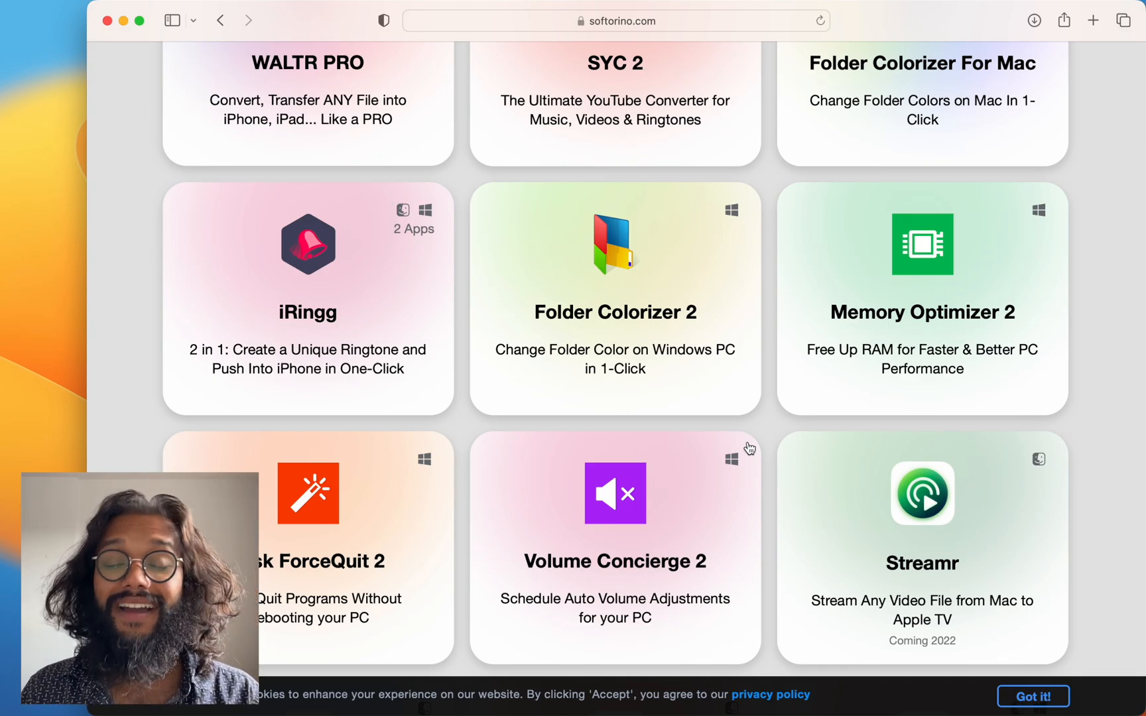
scroll("down", 3)
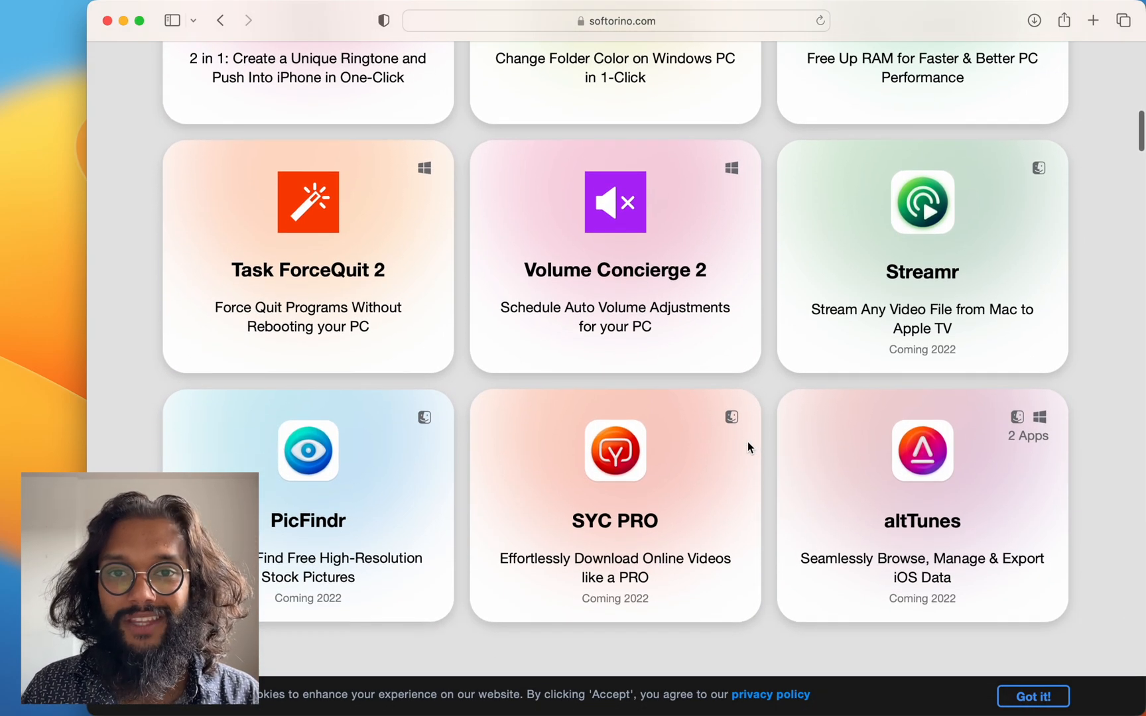